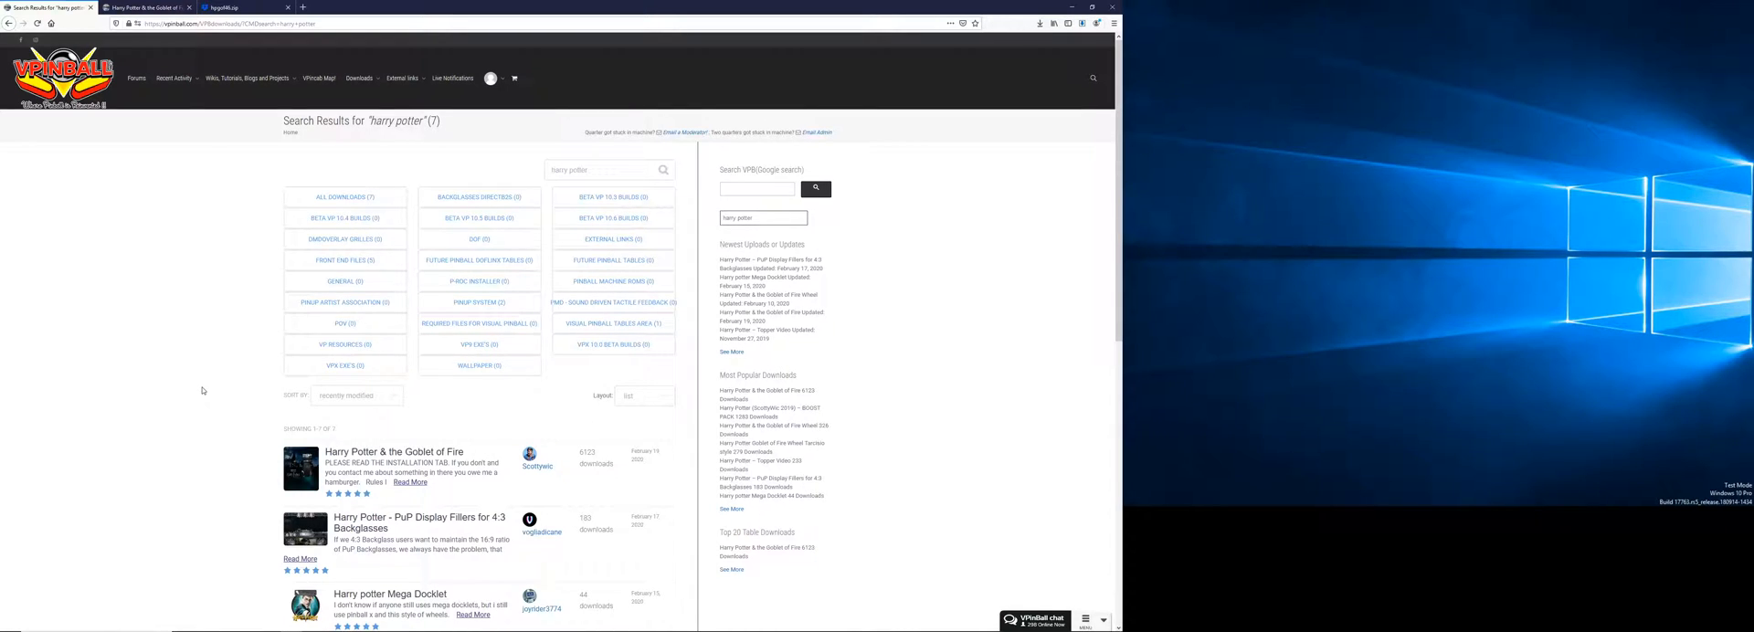
Go to the Harry Potter & the Goblet of Fire download page from the search results
{"action": "left_click", "coordinate": [385, 451]}
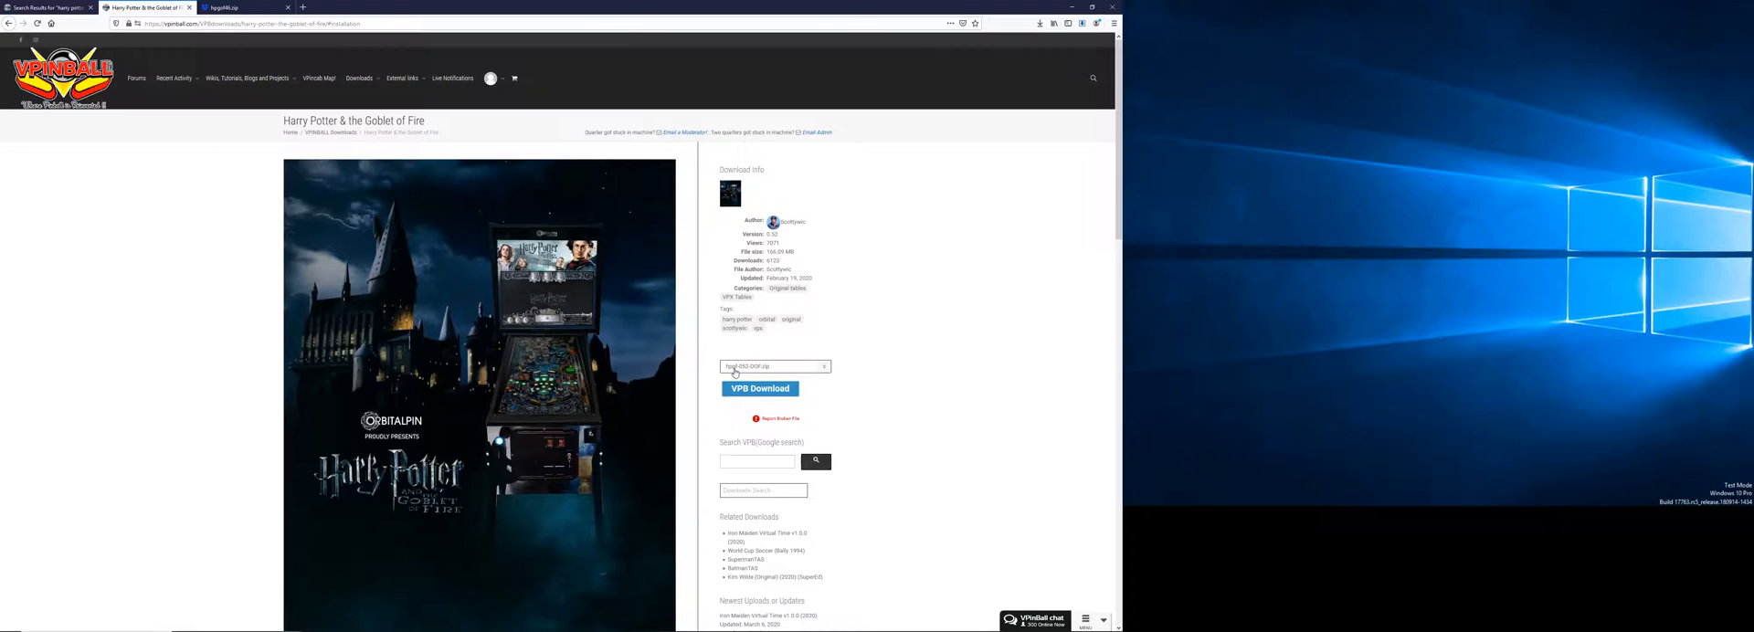
{"action": "mouse_move", "coordinate": [713, 387]}
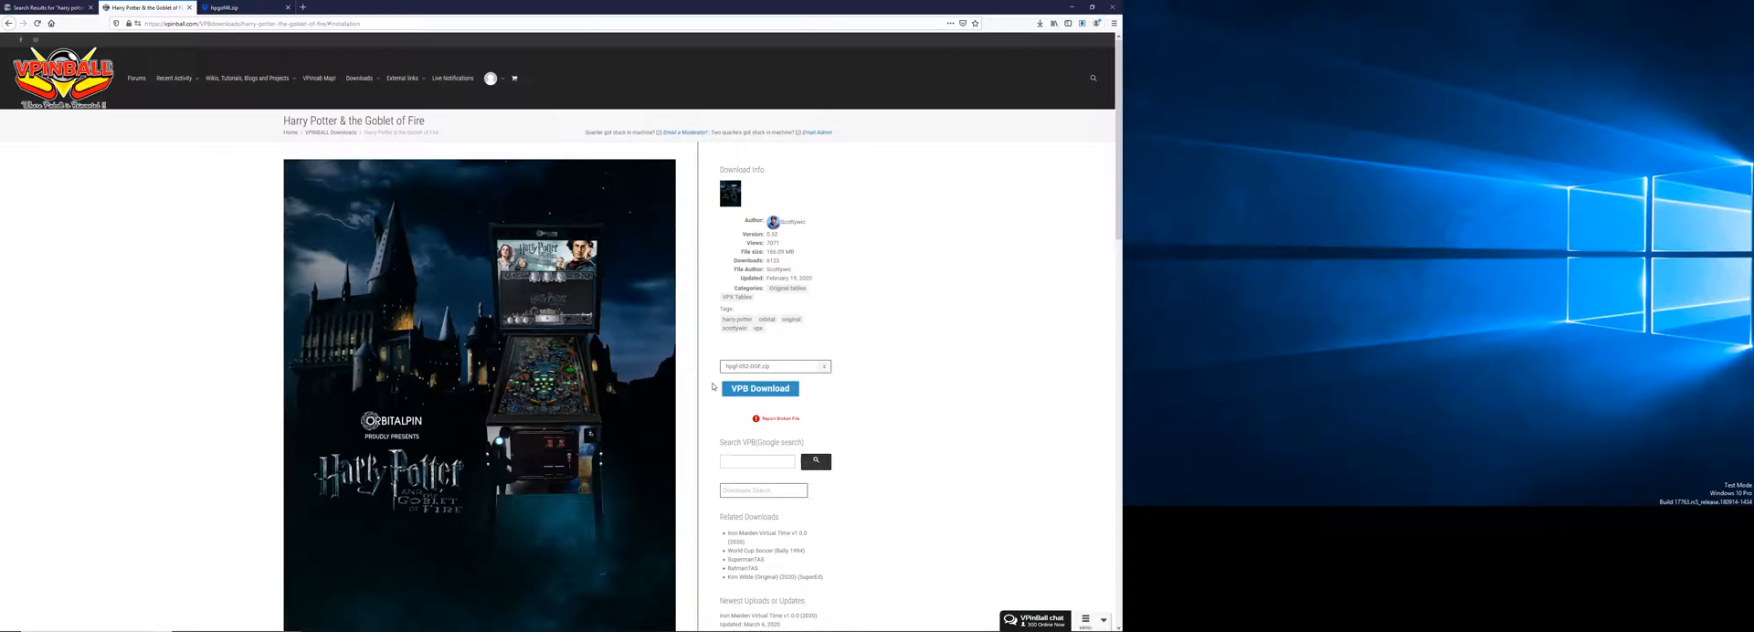
{"action": "mouse_move", "coordinate": [698, 384]}
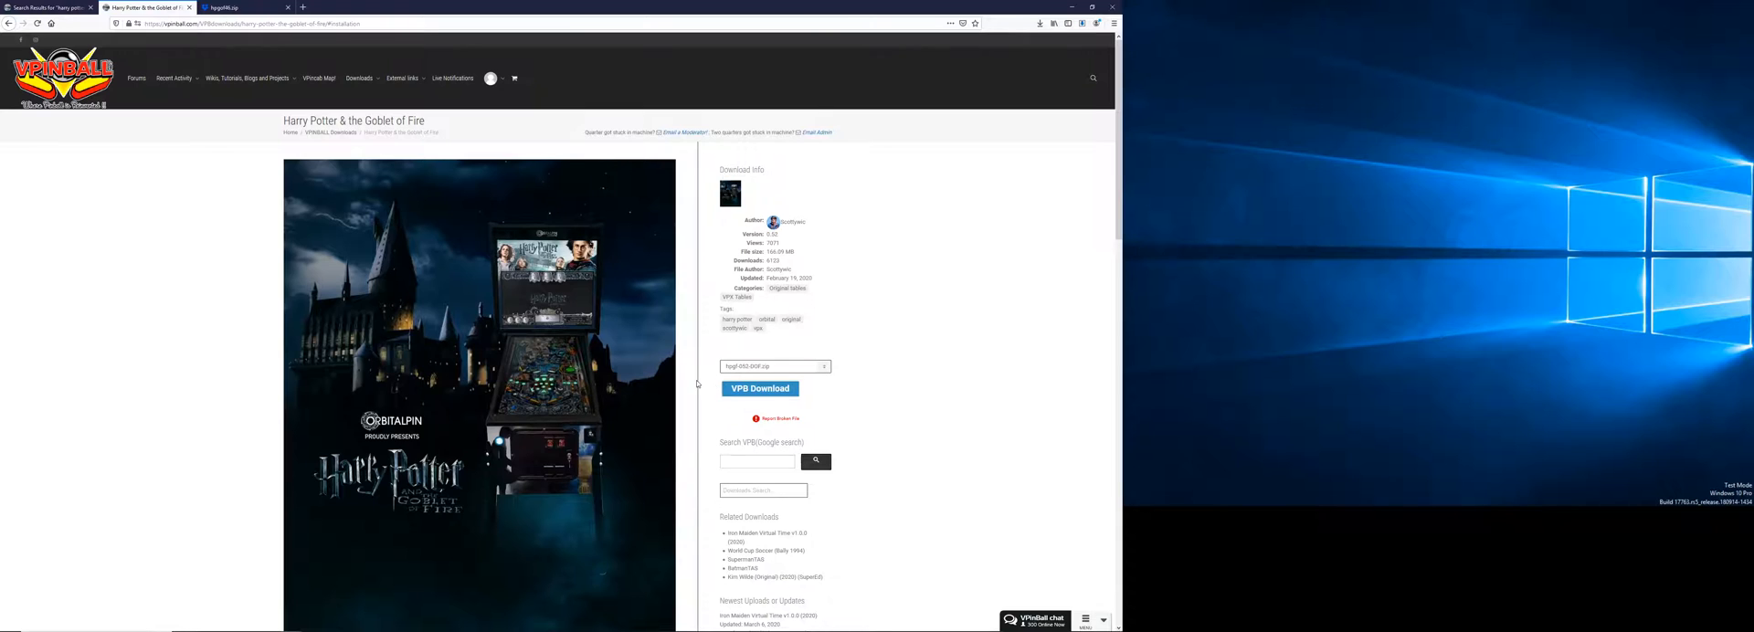
{"action": "scroll", "scroll_direction": "down", "scroll_amount": 3}
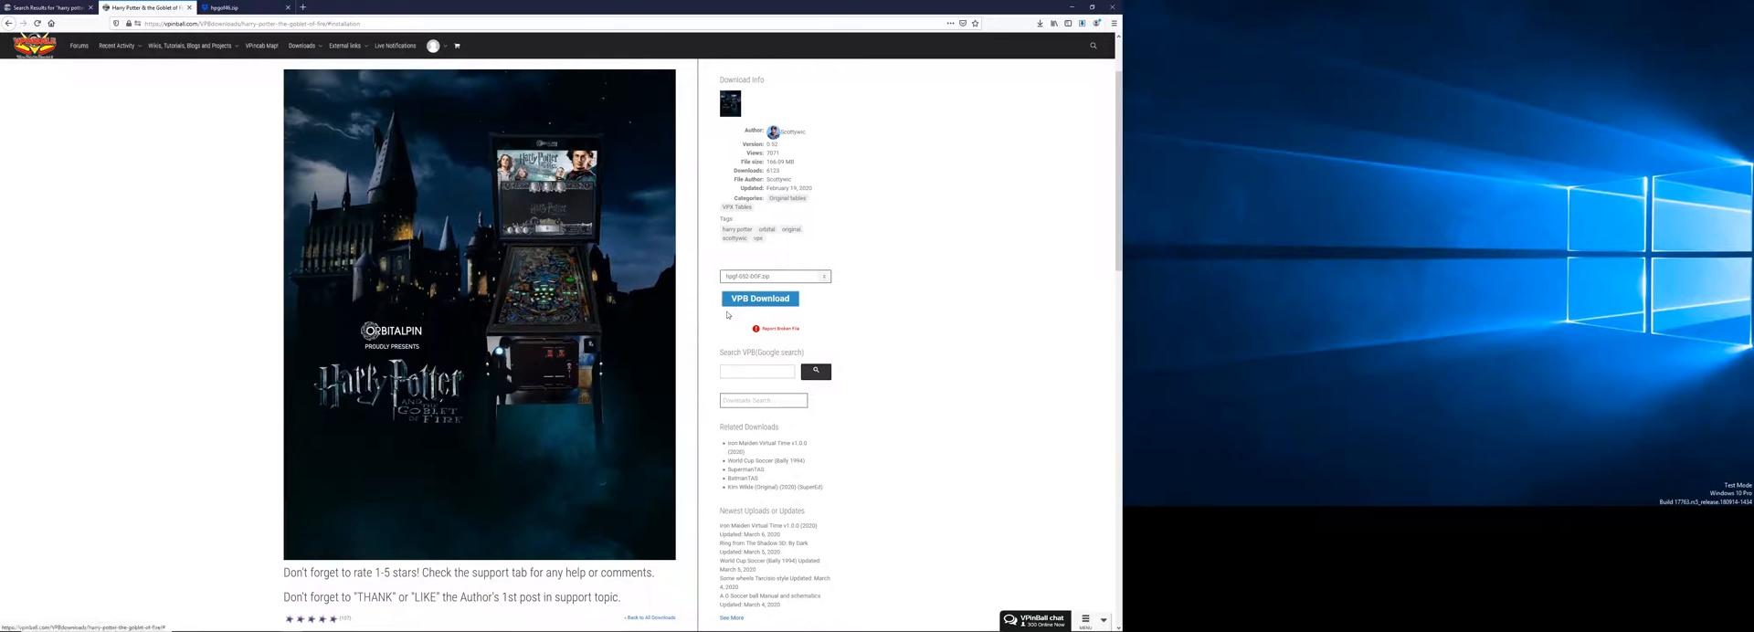
{"action": "mouse_move", "coordinate": [755, 309]}
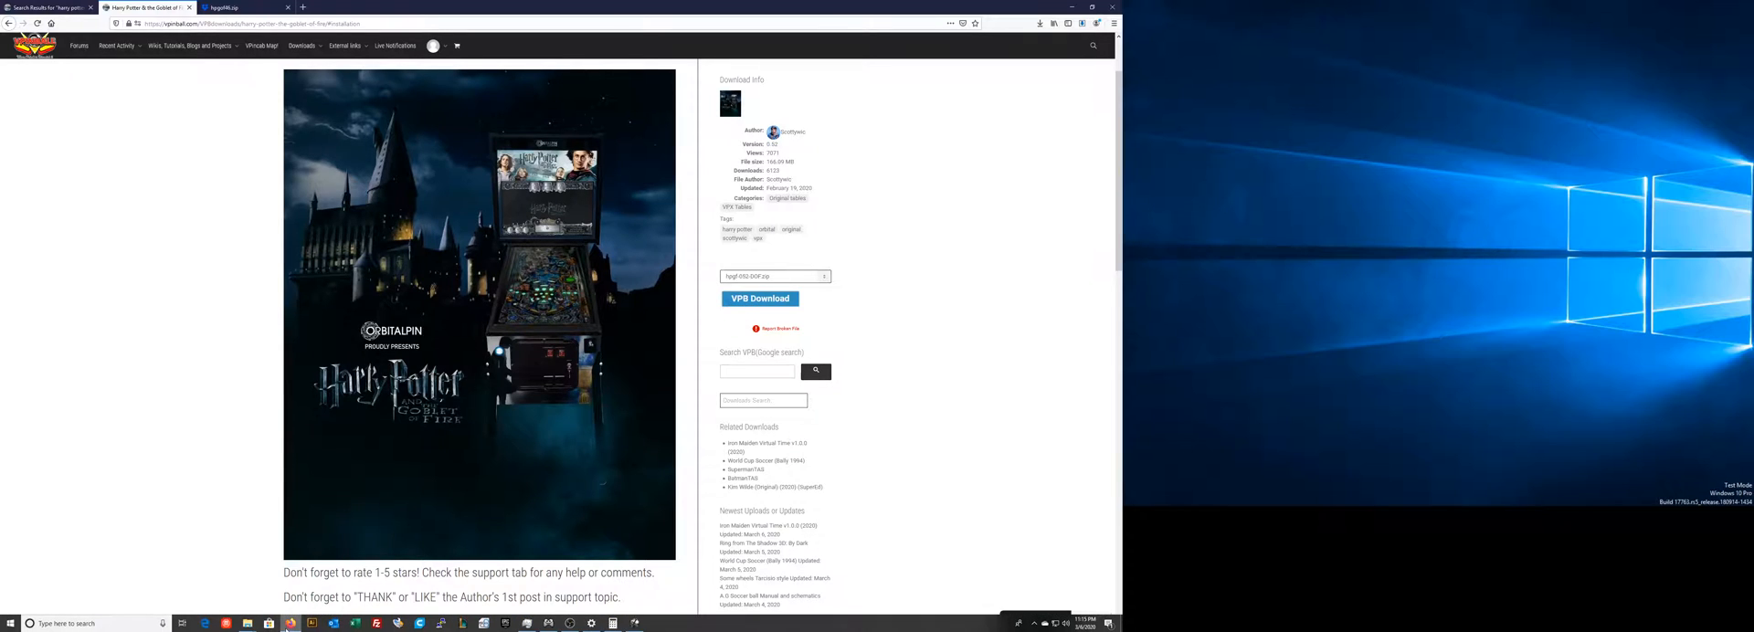
{"action": "scroll", "scroll_direction": "down", "scroll_amount": 3}
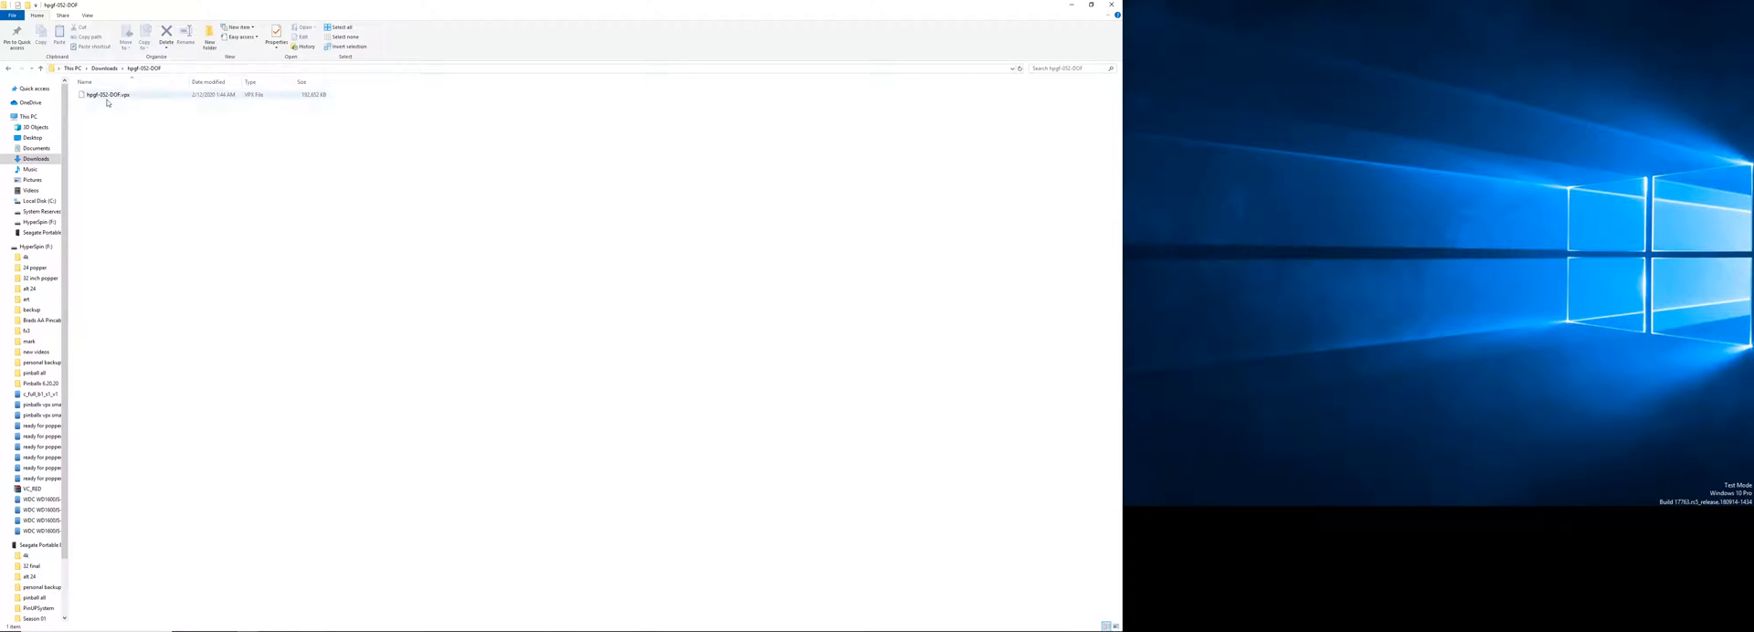
{"action": "left_click", "coordinate": [233, 344]}
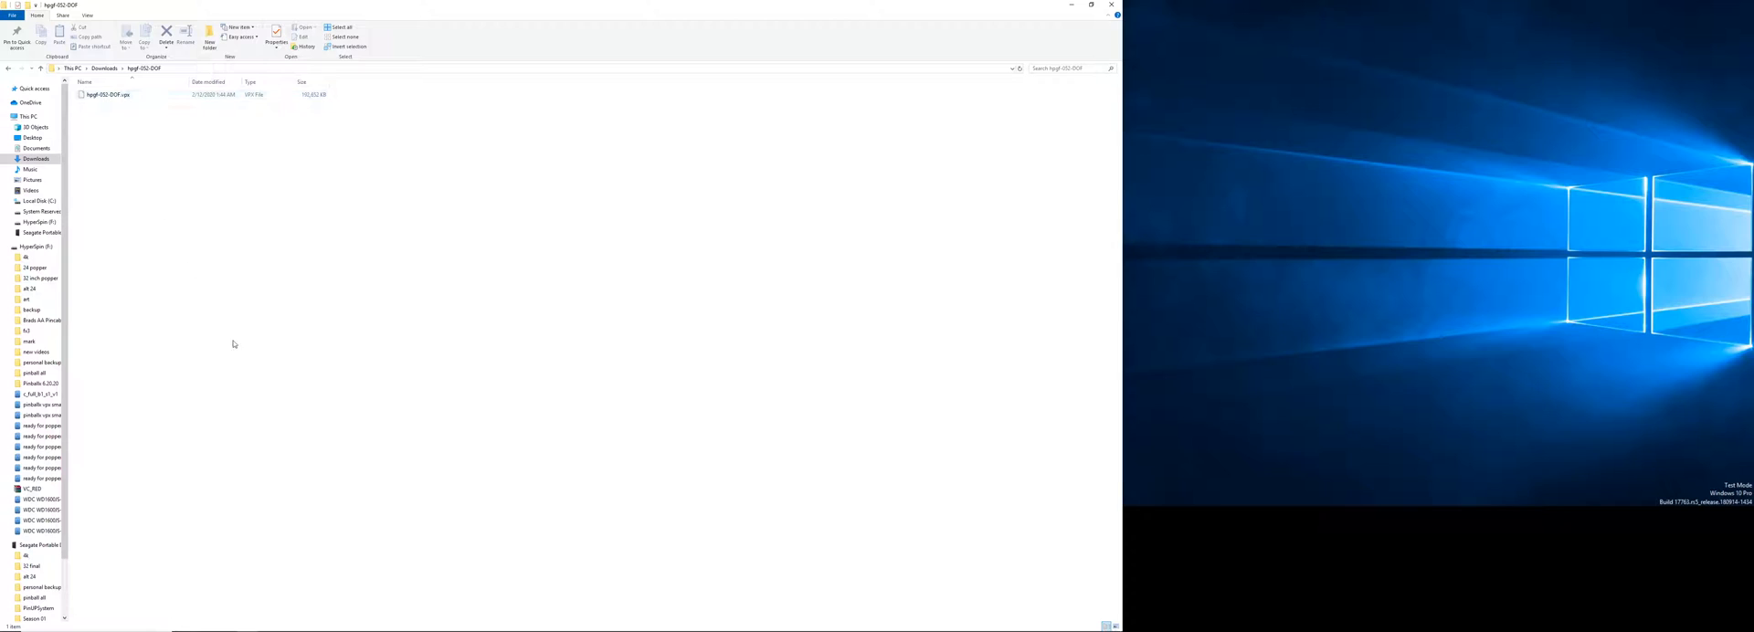
{"action": "mouse_move", "coordinate": [326, 489]}
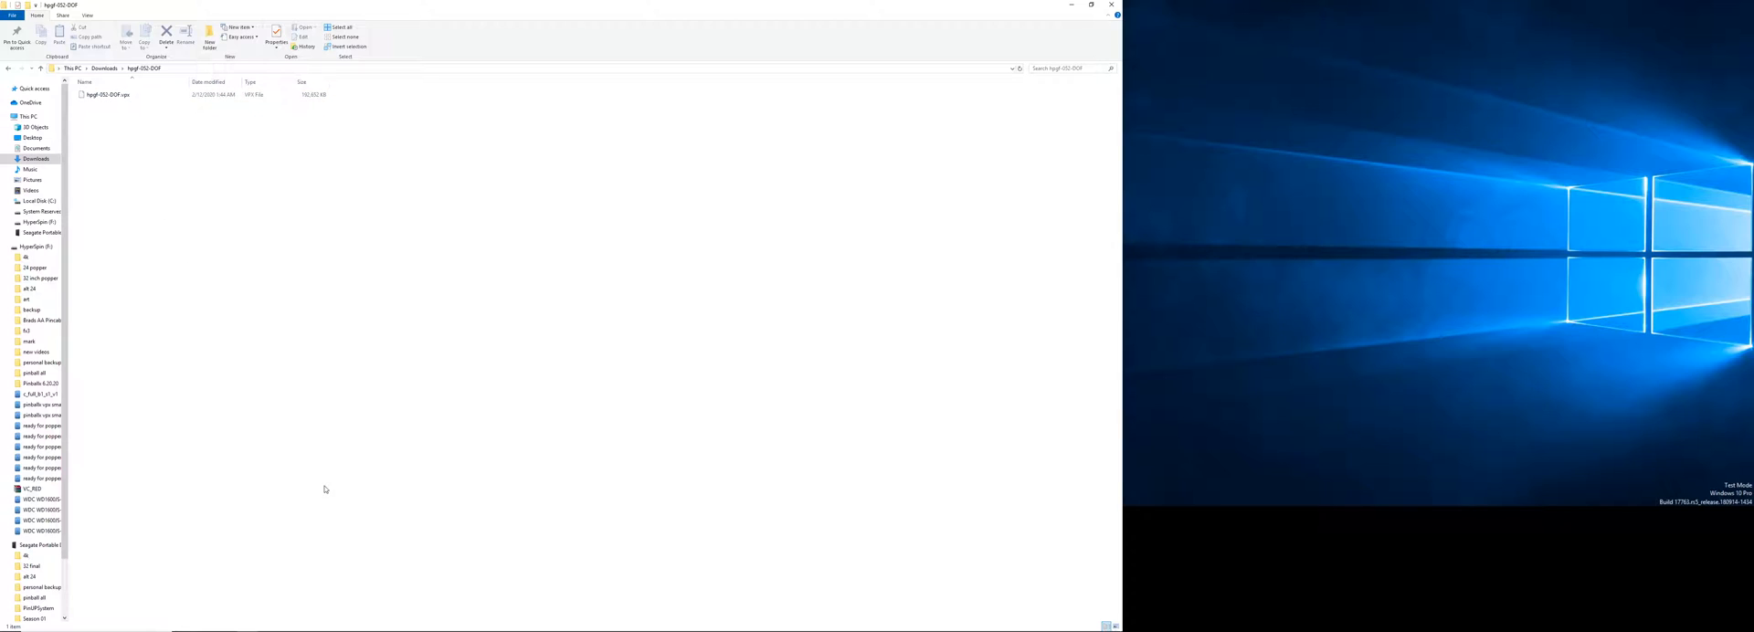
{"action": "left_click", "coordinate": [100, 95]}
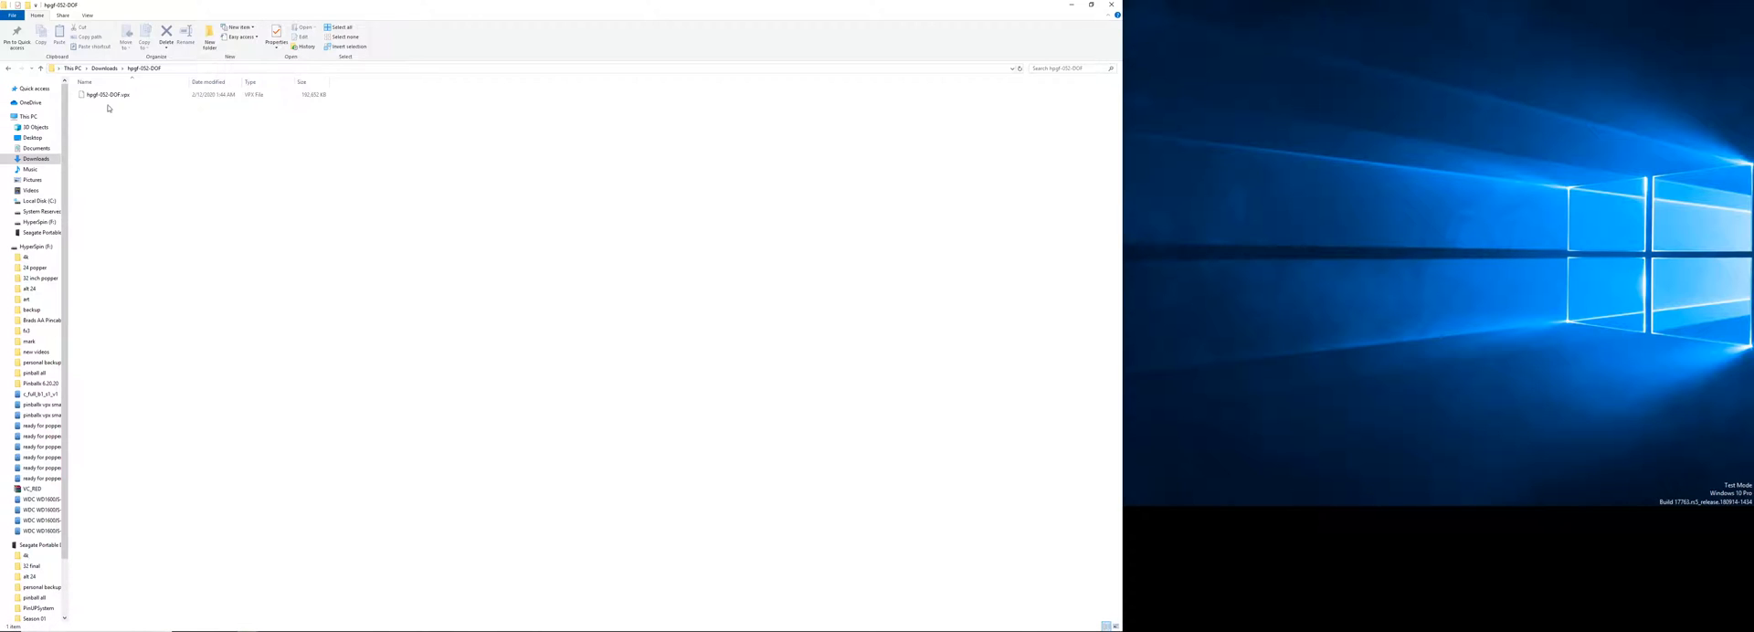
{"action": "mouse_move", "coordinate": [108, 97]}
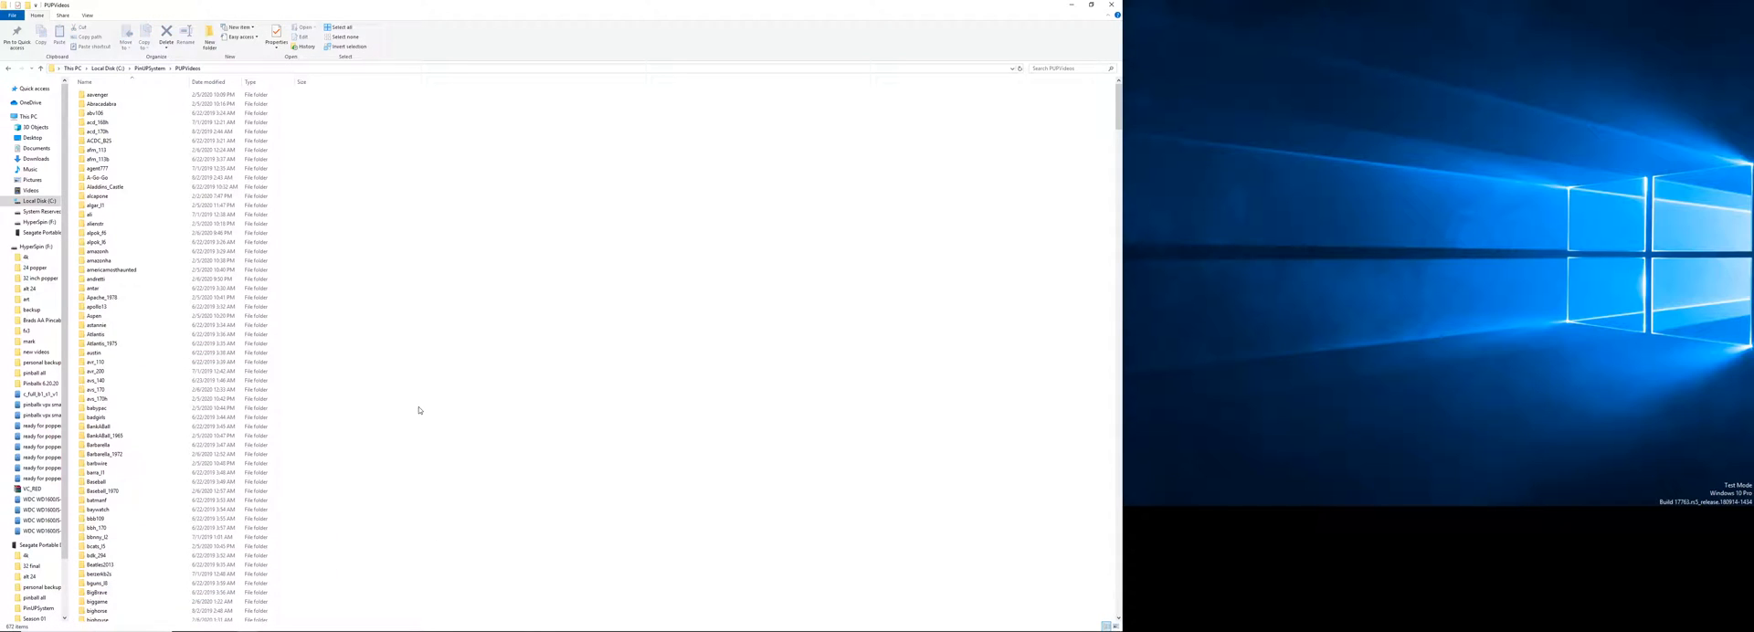
{"action": "mouse_move", "coordinate": [355, 402]}
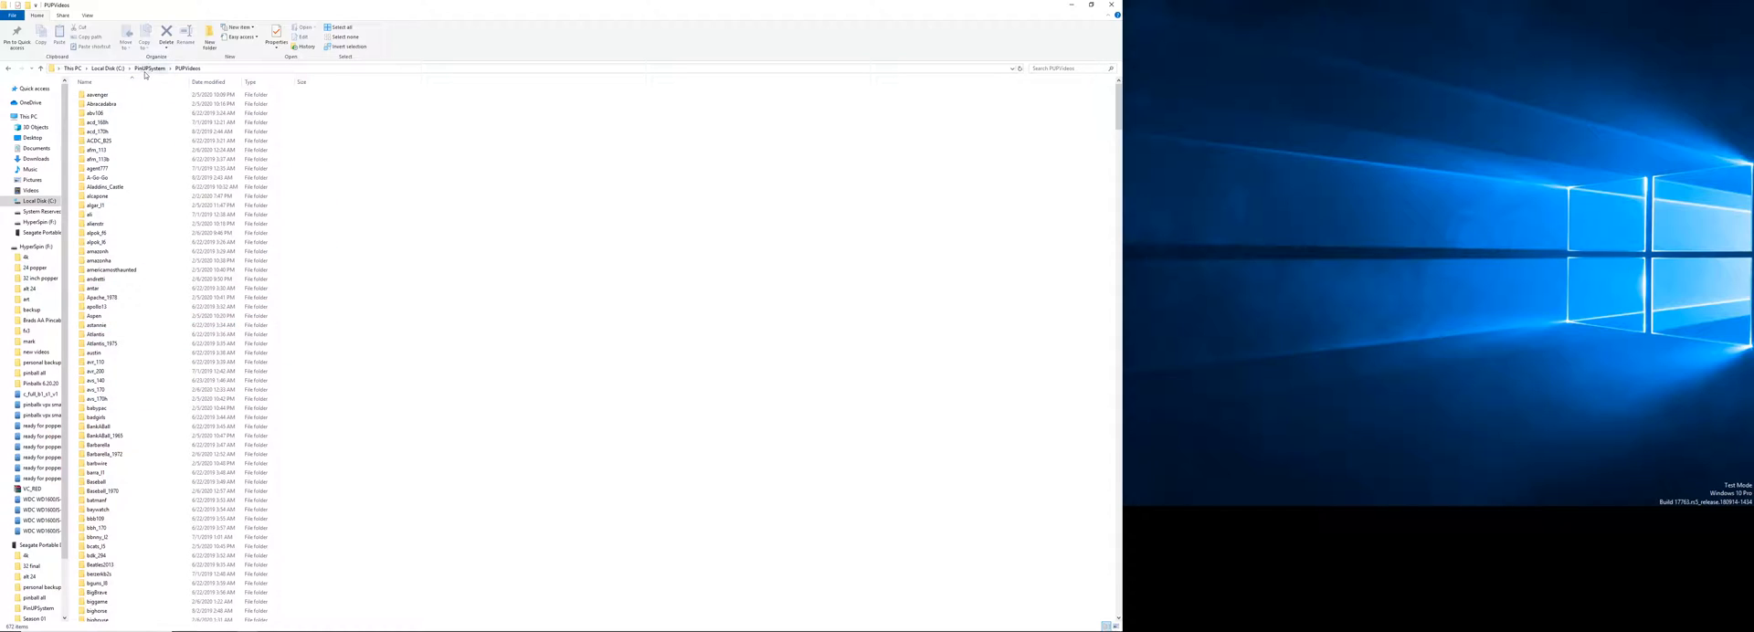
{"action": "mouse_move", "coordinate": [369, 466]}
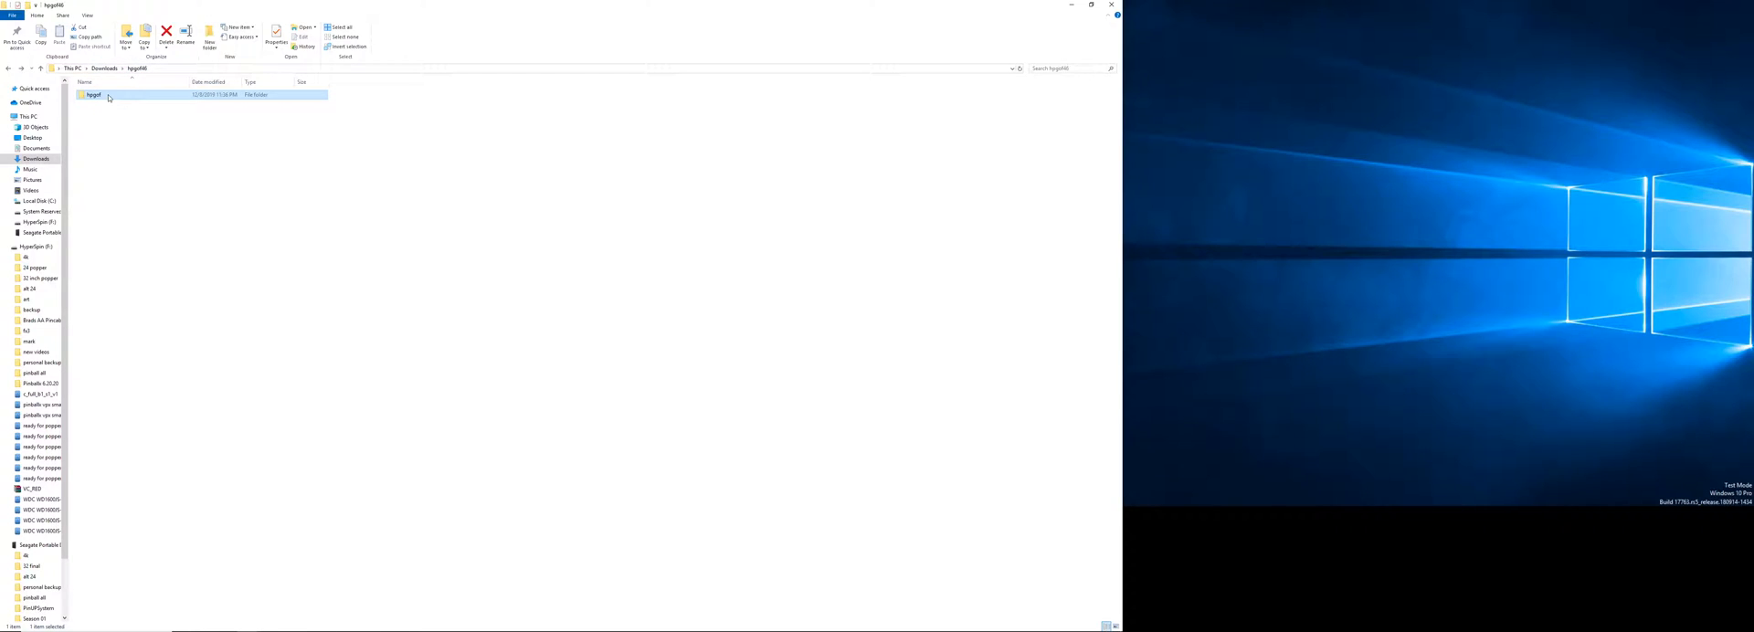
{"action": "mouse_move", "coordinate": [106, 102]}
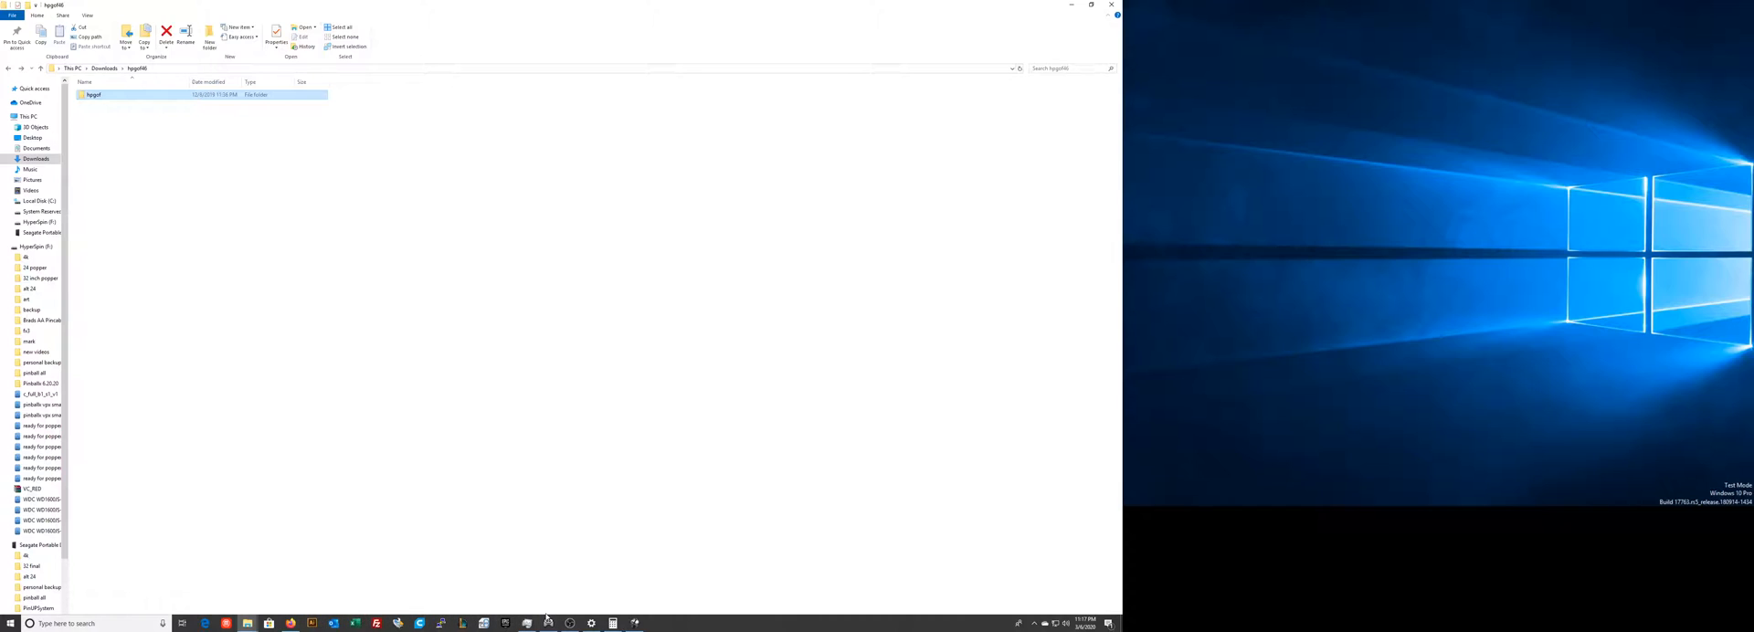
{"action": "mouse_move", "coordinate": [634, 623]}
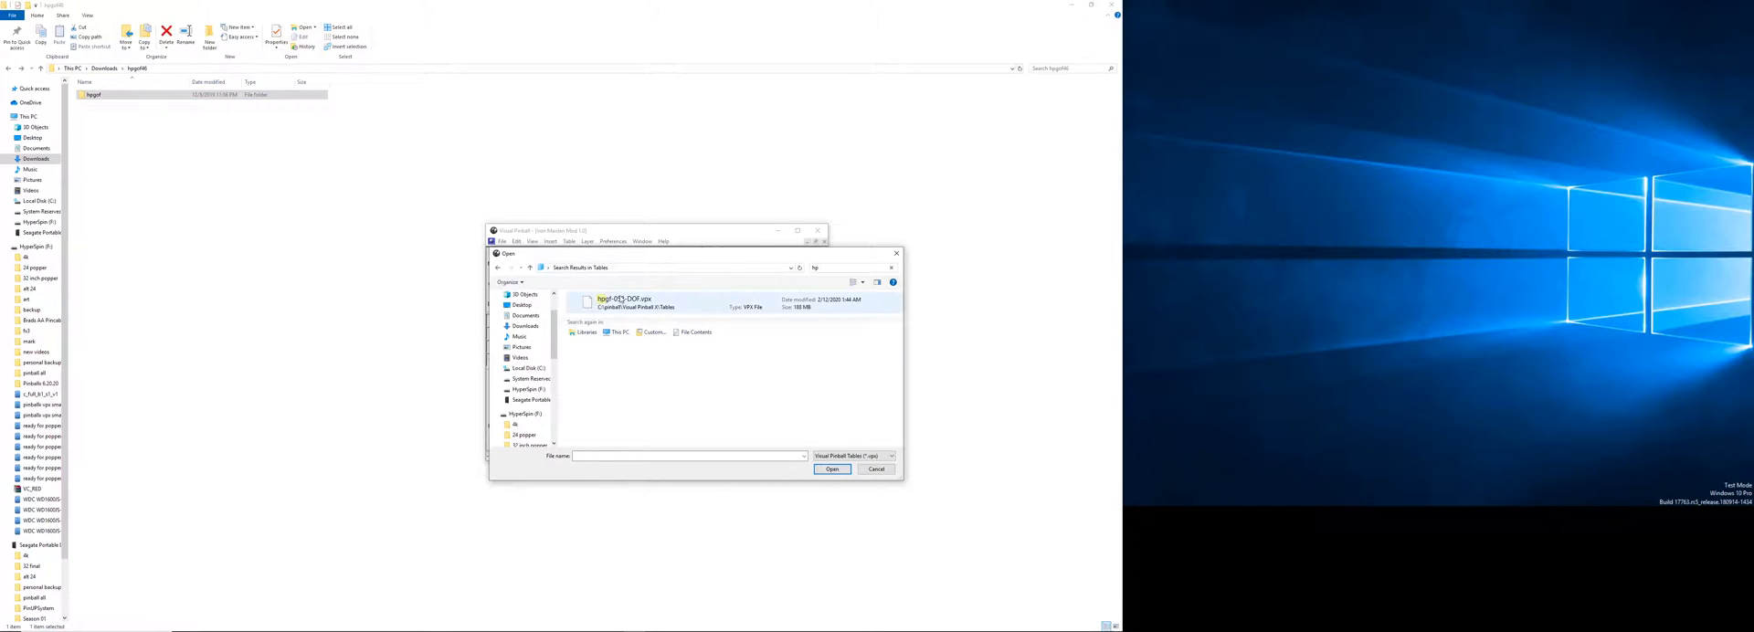
Load the hpgof .vpx table from the Tables folder into the editor
{"action": "left_click", "coordinate": [629, 304]}
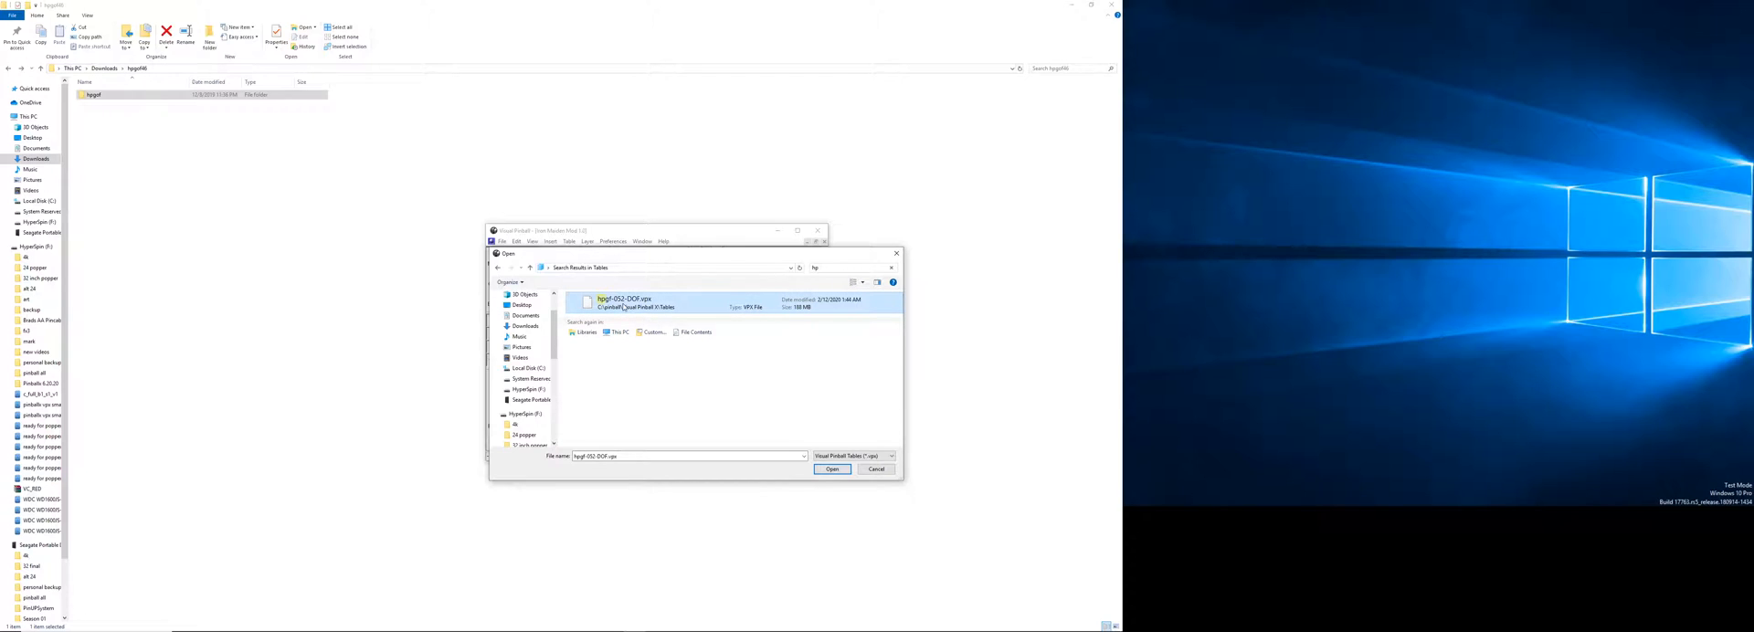
{"action": "mouse_move", "coordinate": [628, 311]}
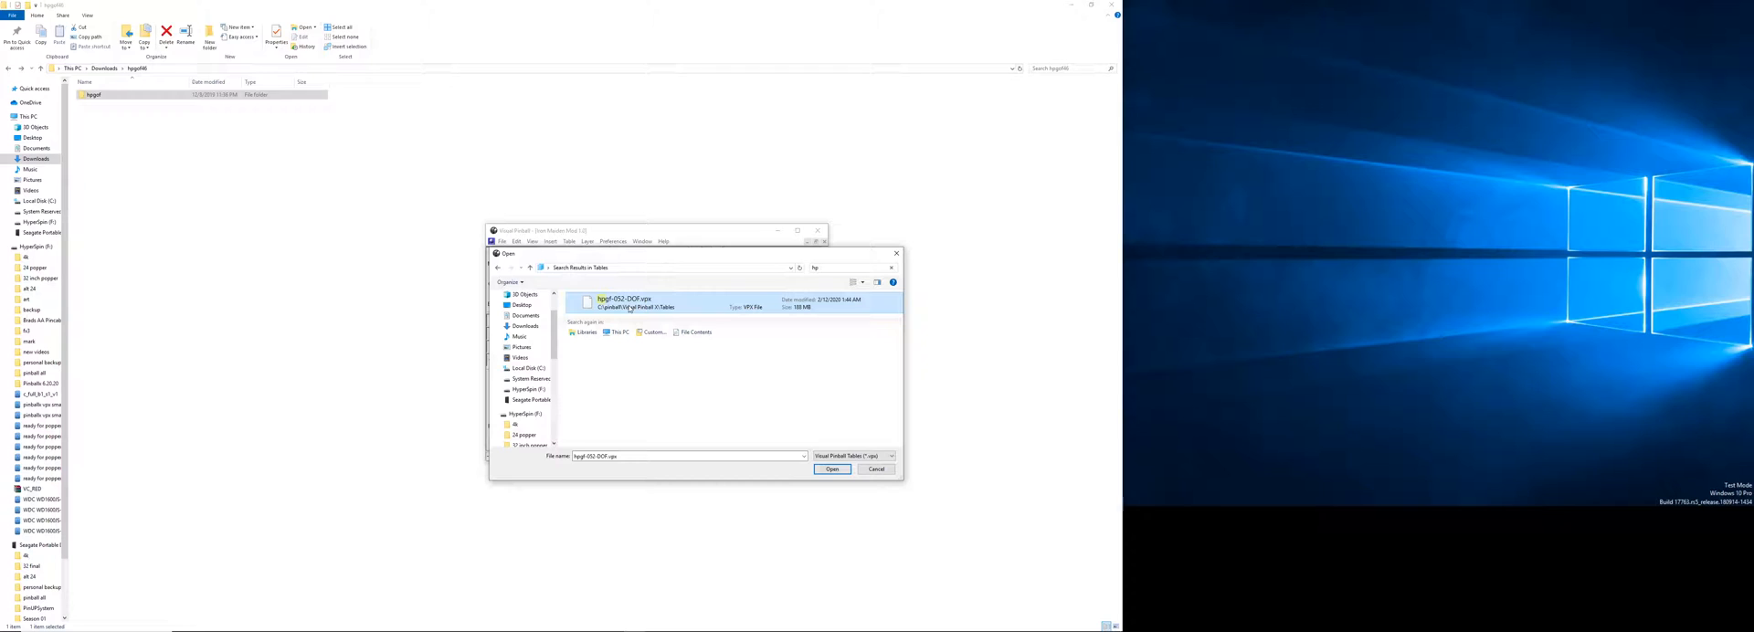
{"action": "left_click", "coordinate": [831, 470]}
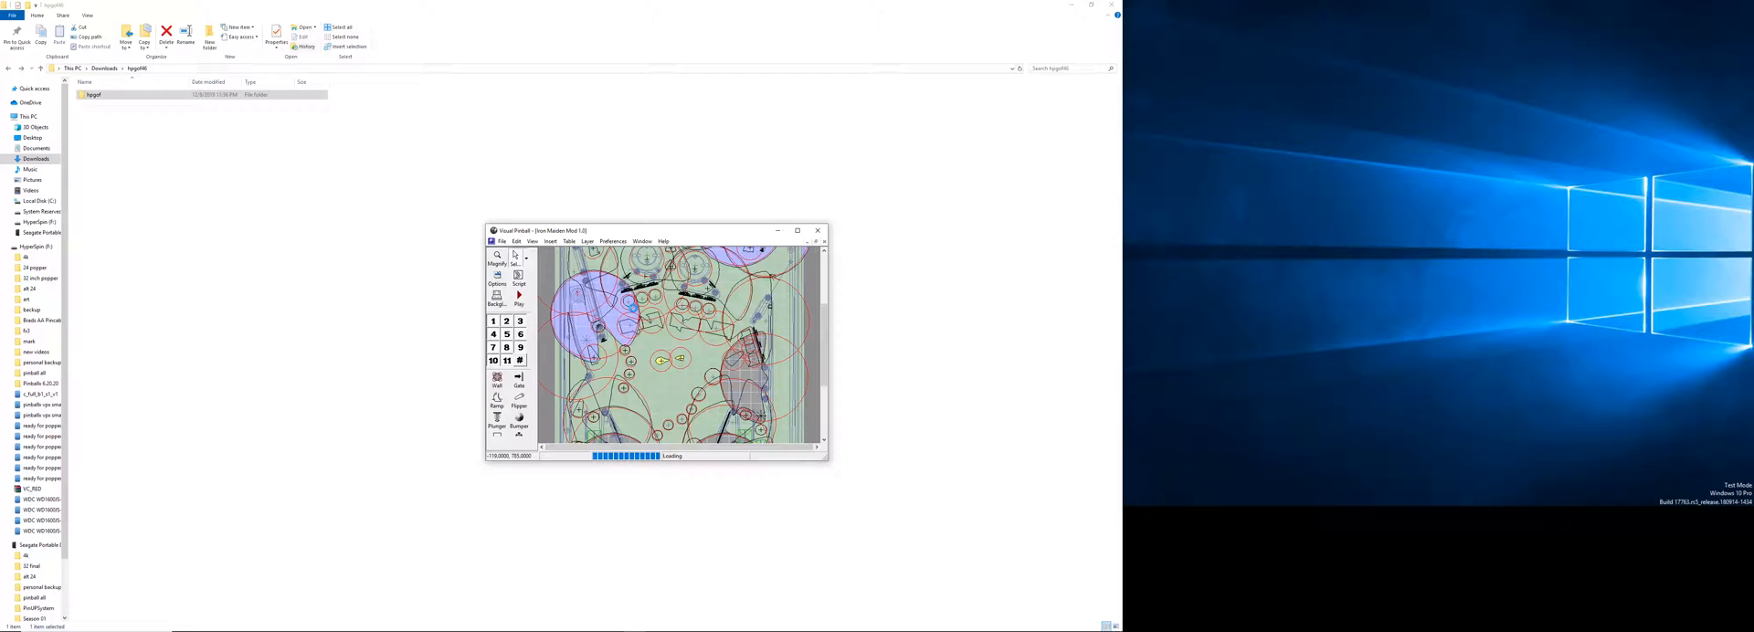
{"action": "mouse_move", "coordinate": [1317, 265]}
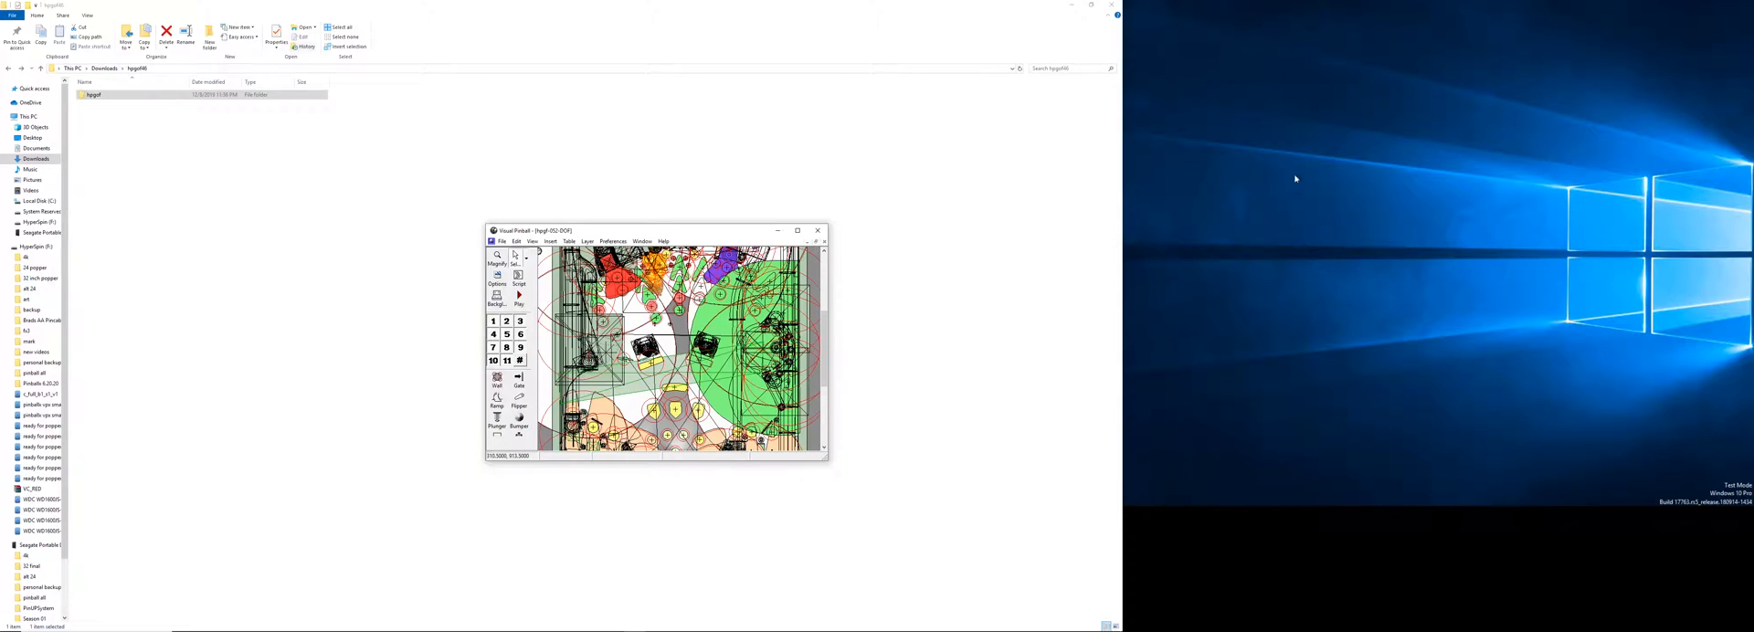
{"action": "mouse_move", "coordinate": [1273, 195]}
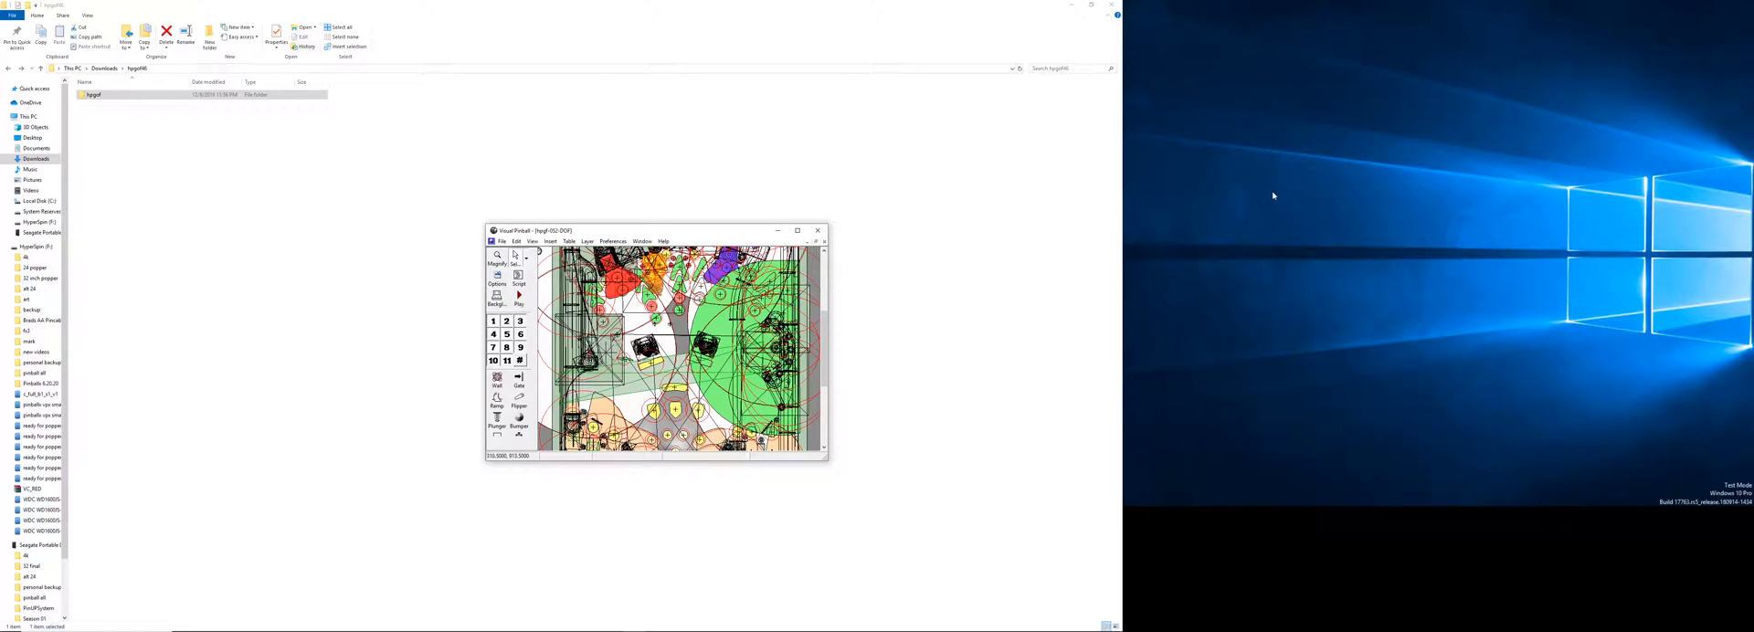
{"action": "mouse_move", "coordinate": [1293, 249]}
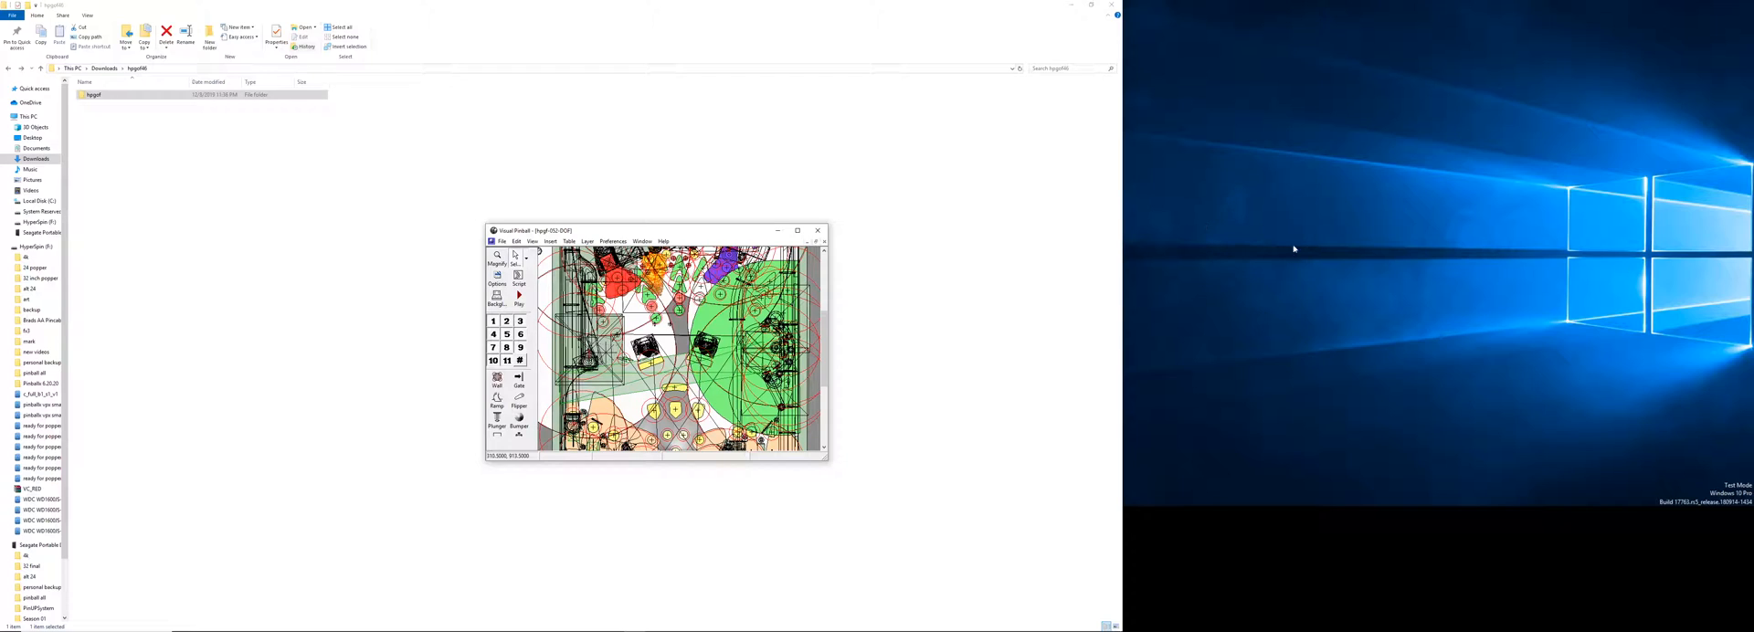
{"action": "mouse_move", "coordinate": [1220, 224]}
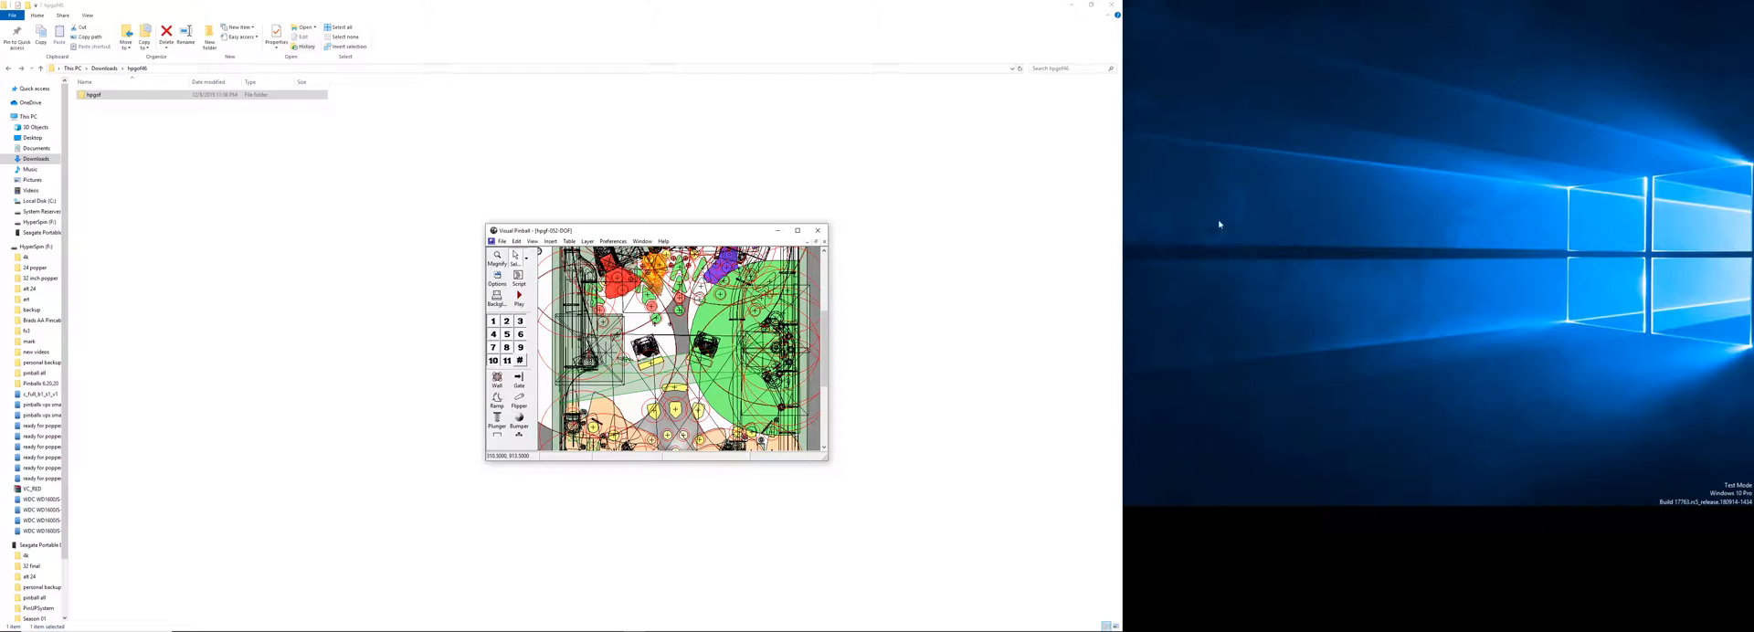